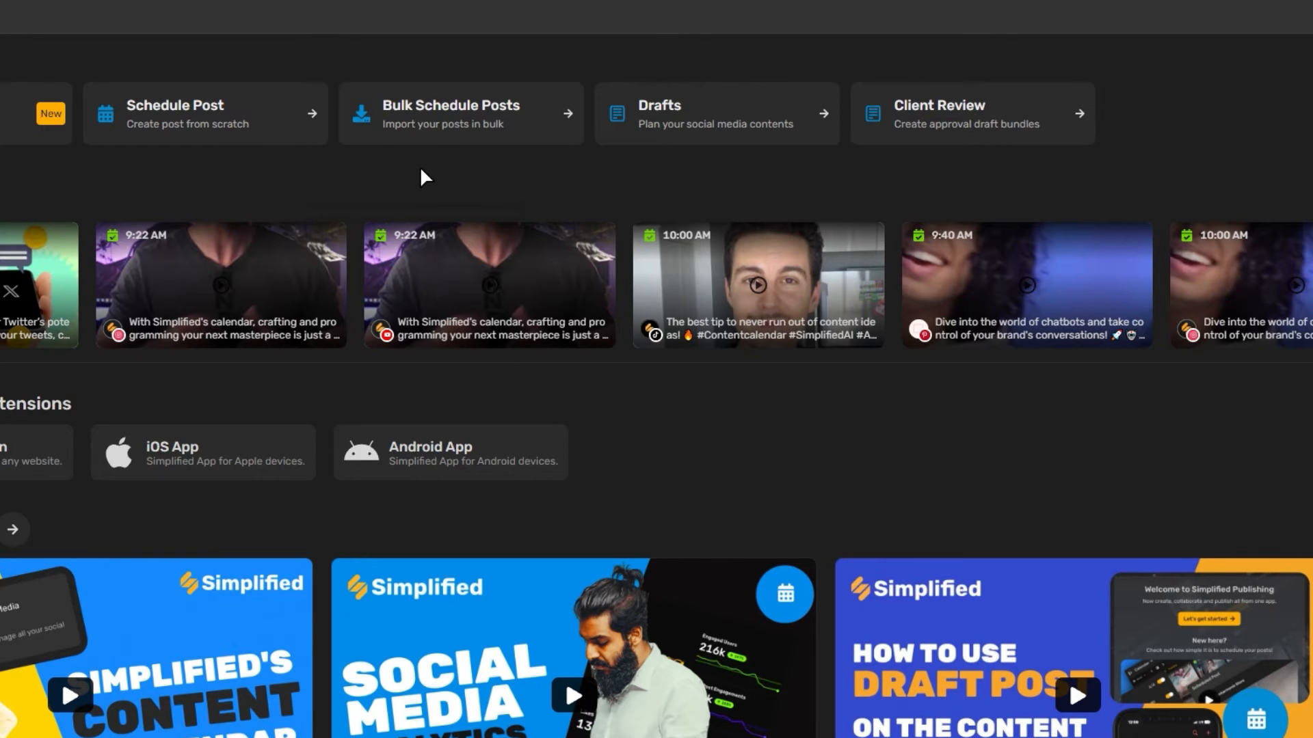
- Start a Bulk Schedule Posts import from the New Post menu
left_click(451, 114)
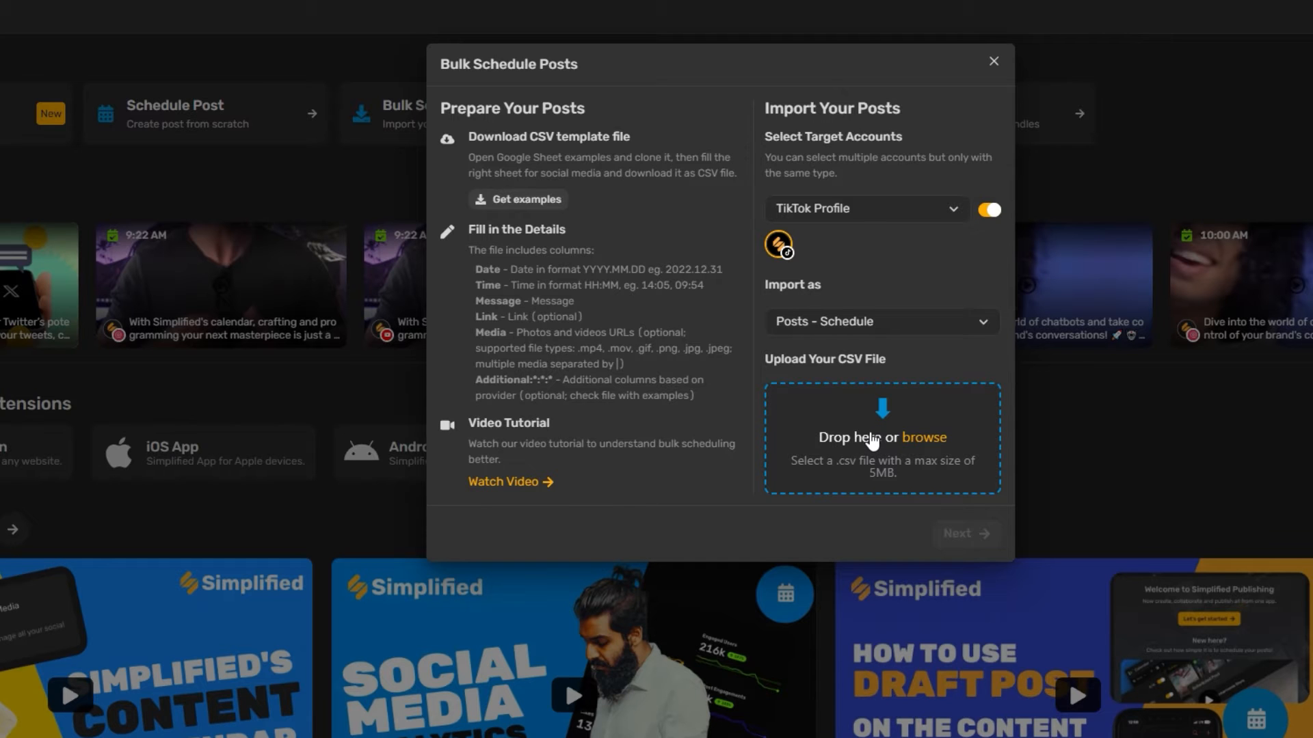
left_click(993, 61)
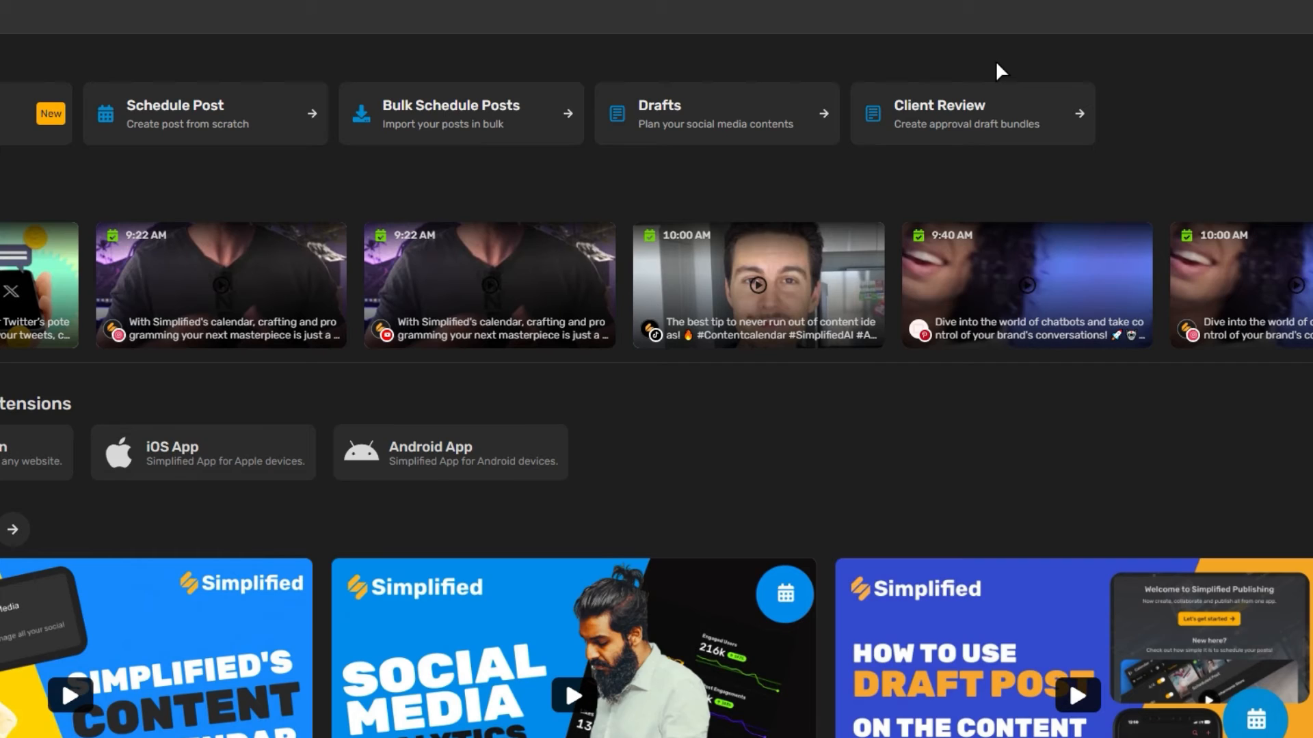
left_click(1287, 59)
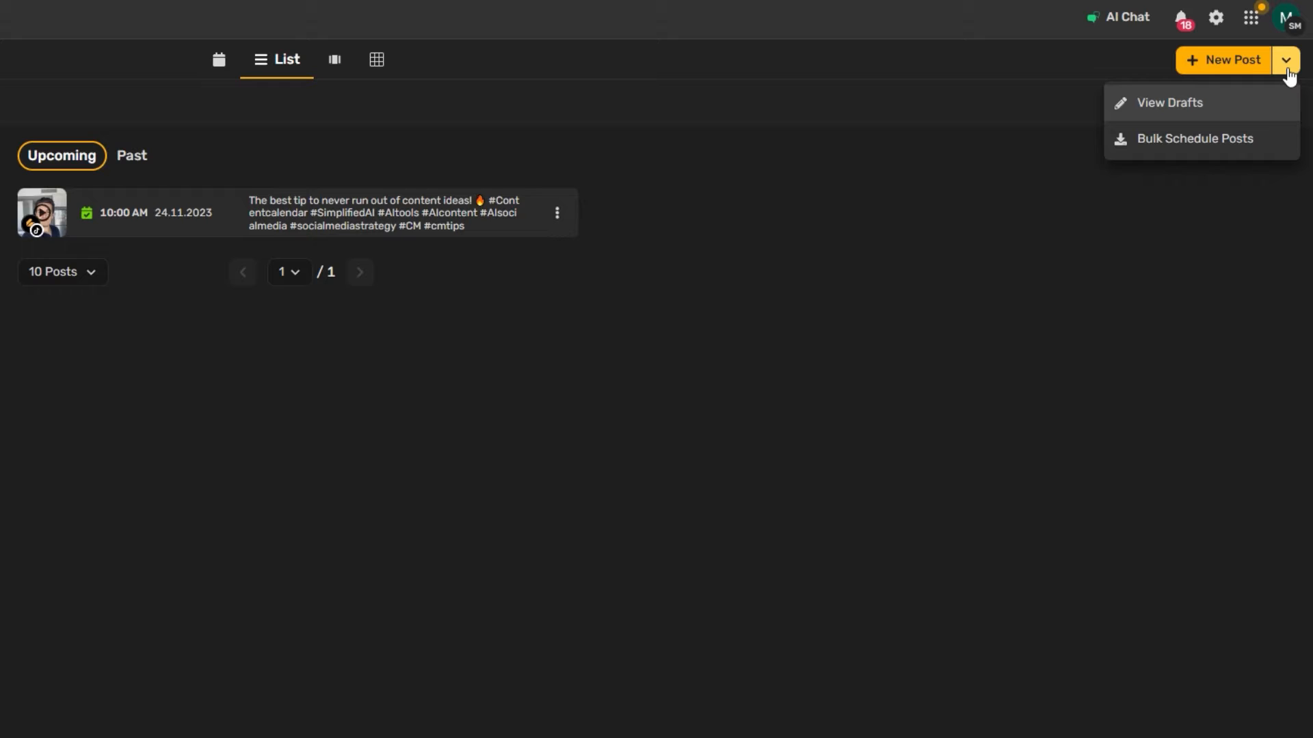
mouse_move(1196, 138)
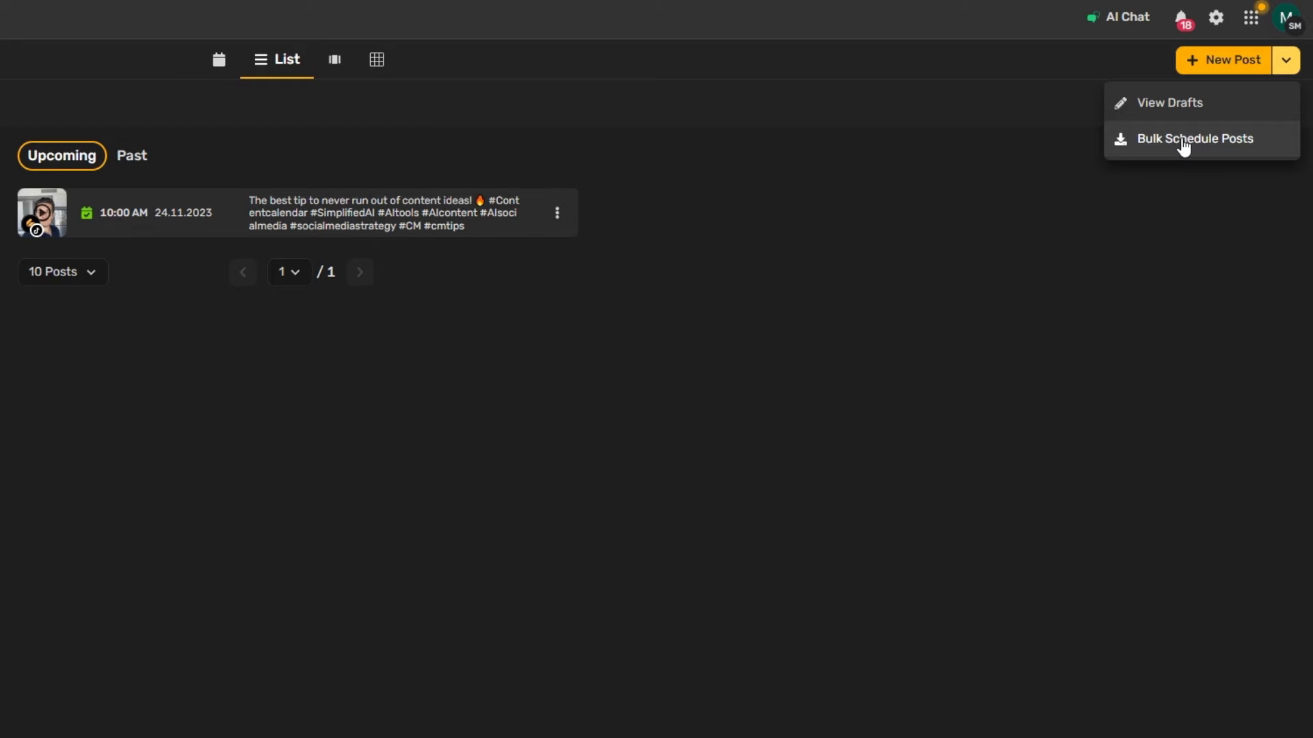
left_click(1194, 138)
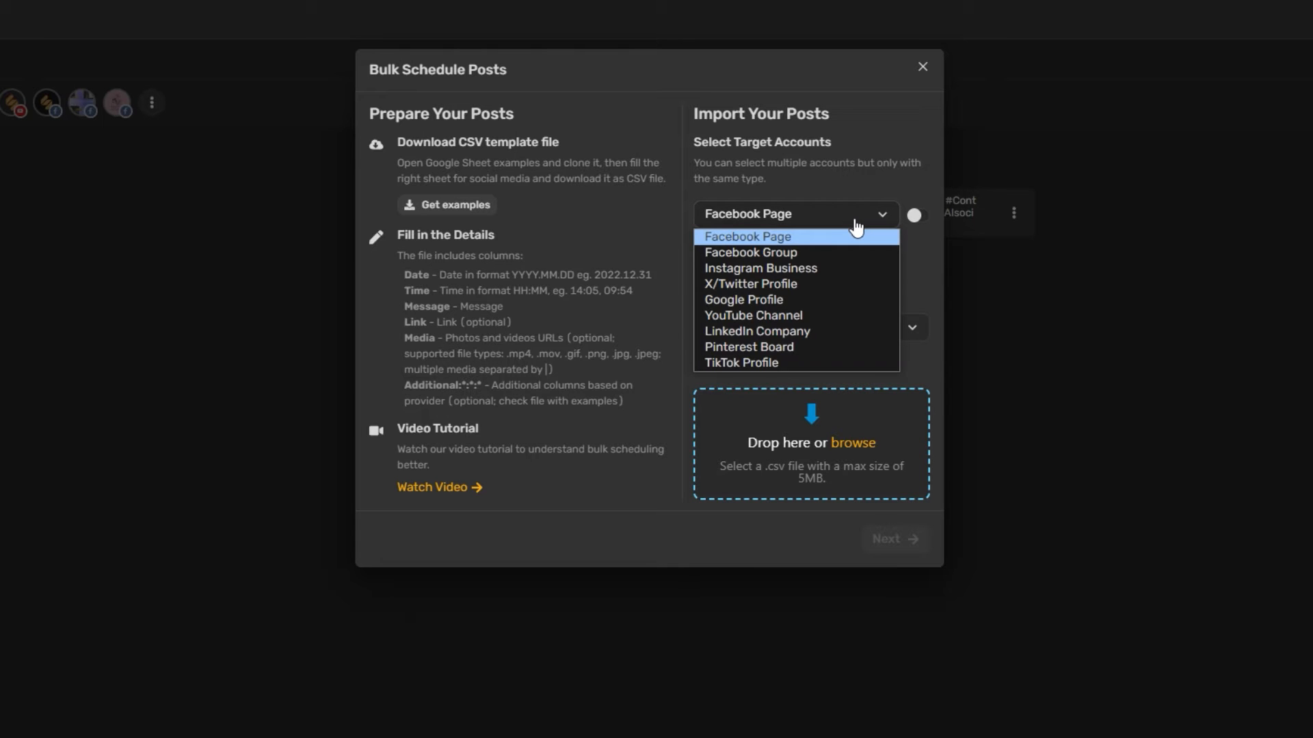
mouse_move(739, 362)
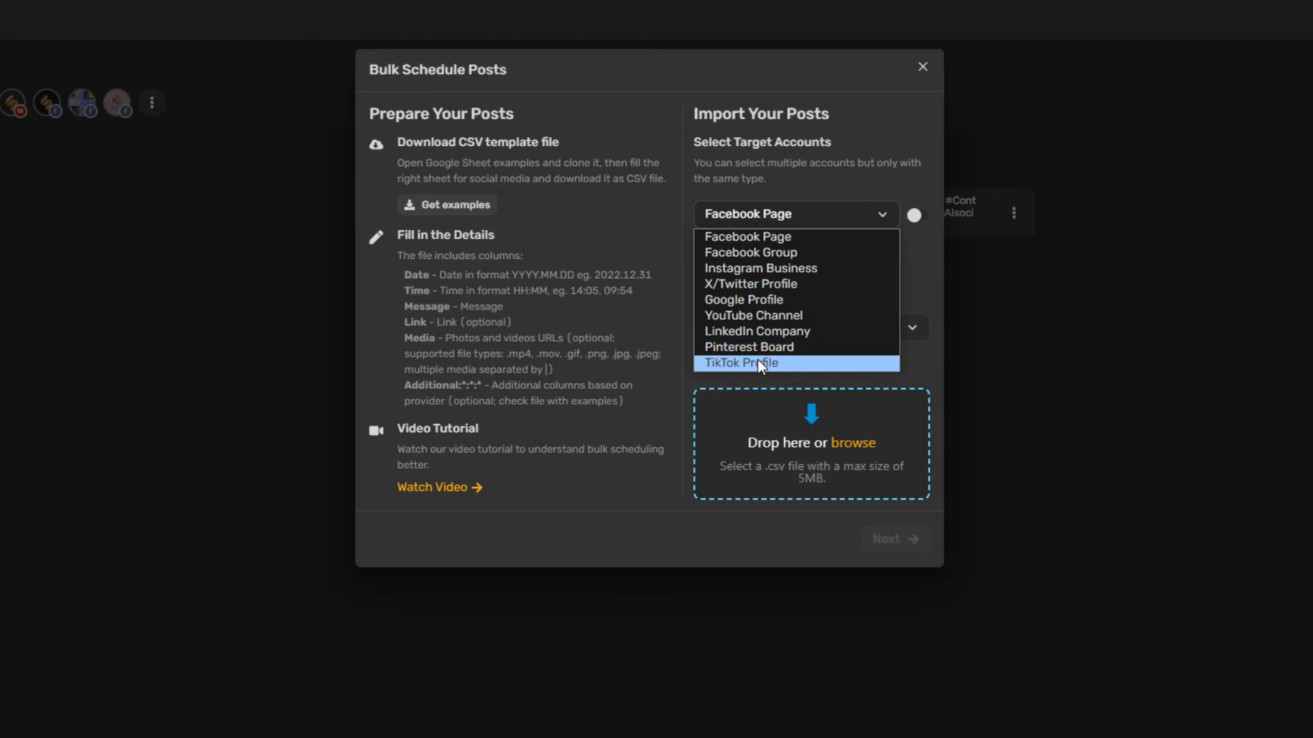
- Target the TikTok Profile account and continue to review the imported CSV posts
left_click(739, 362)
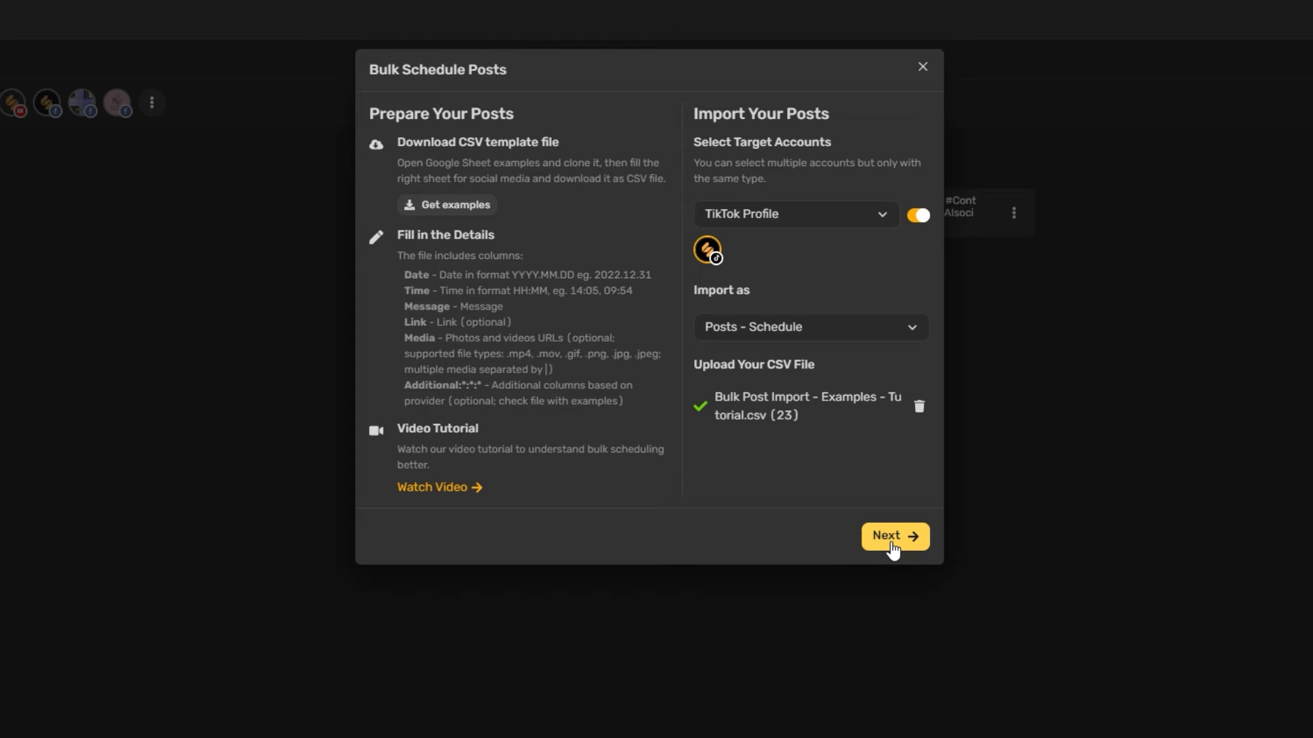
left_click(895, 536)
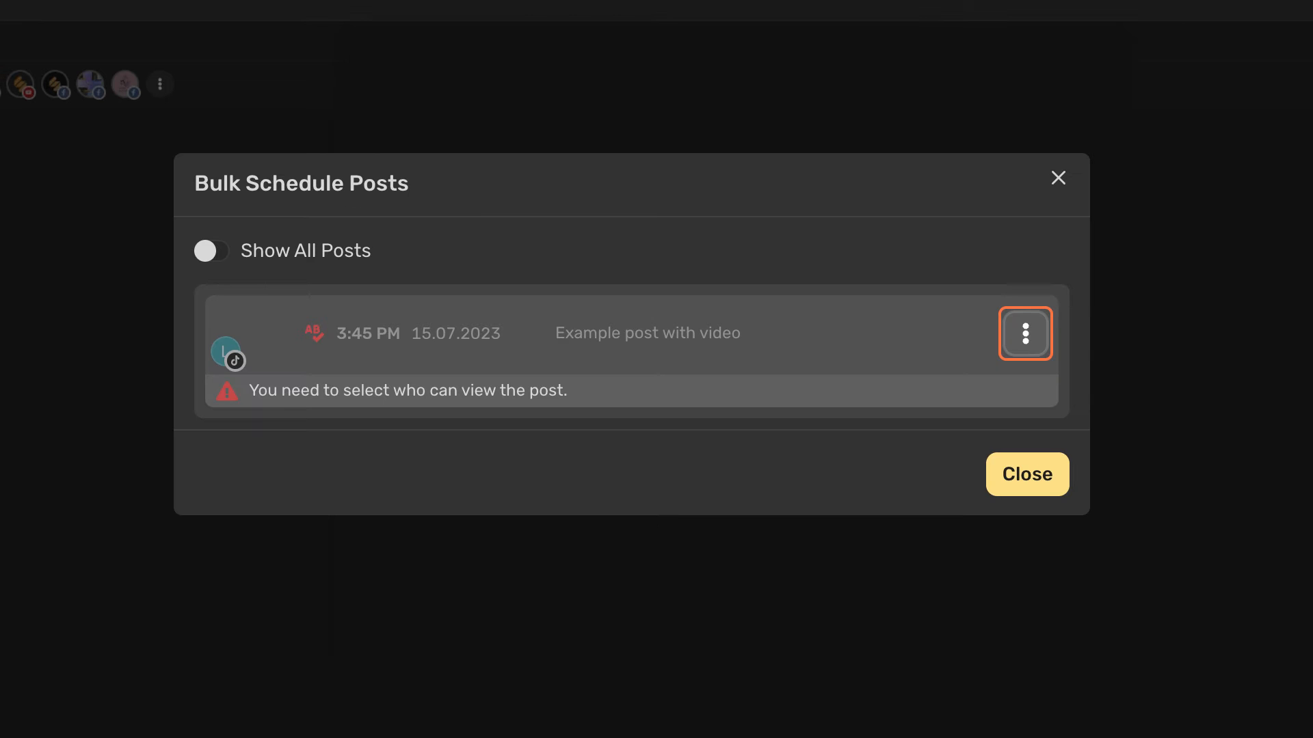
- Edit the flagged post so its viewing setting is Public and save it
left_click(1025, 333)
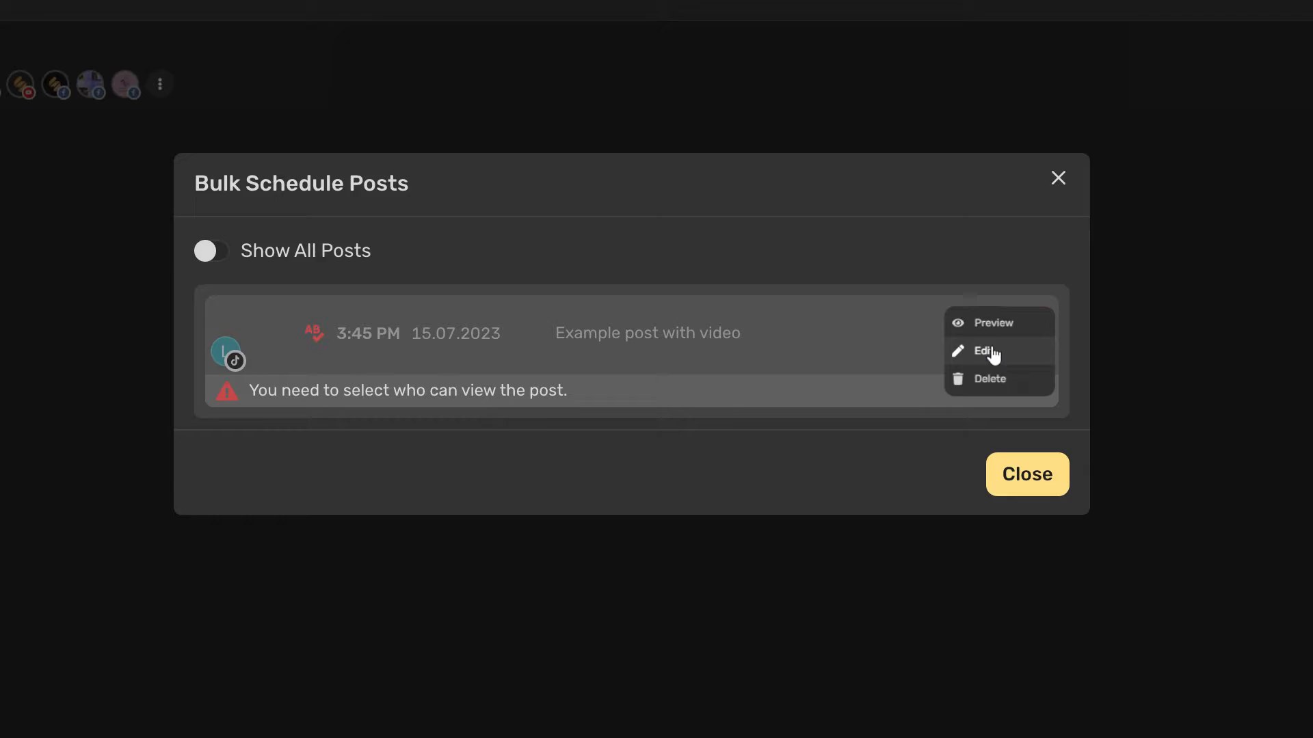
left_click(984, 351)
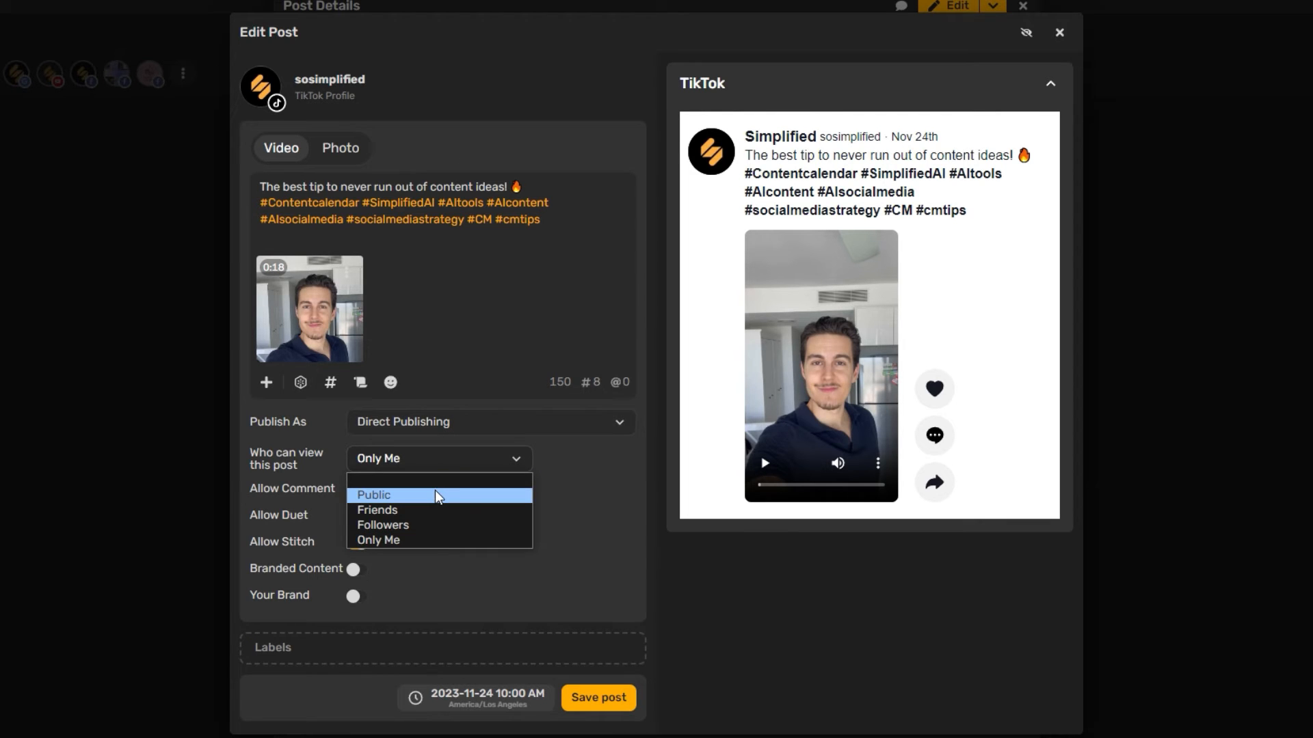
left_click(373, 495)
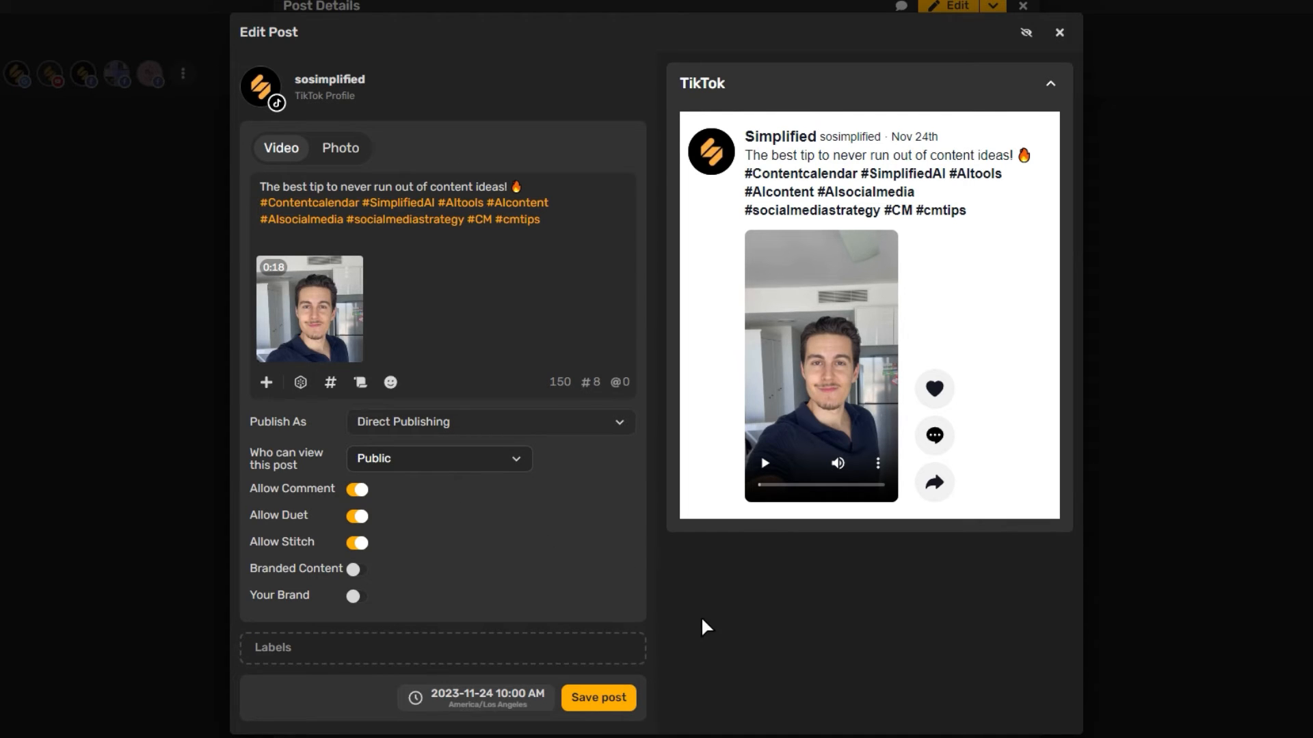
left_click(474, 698)
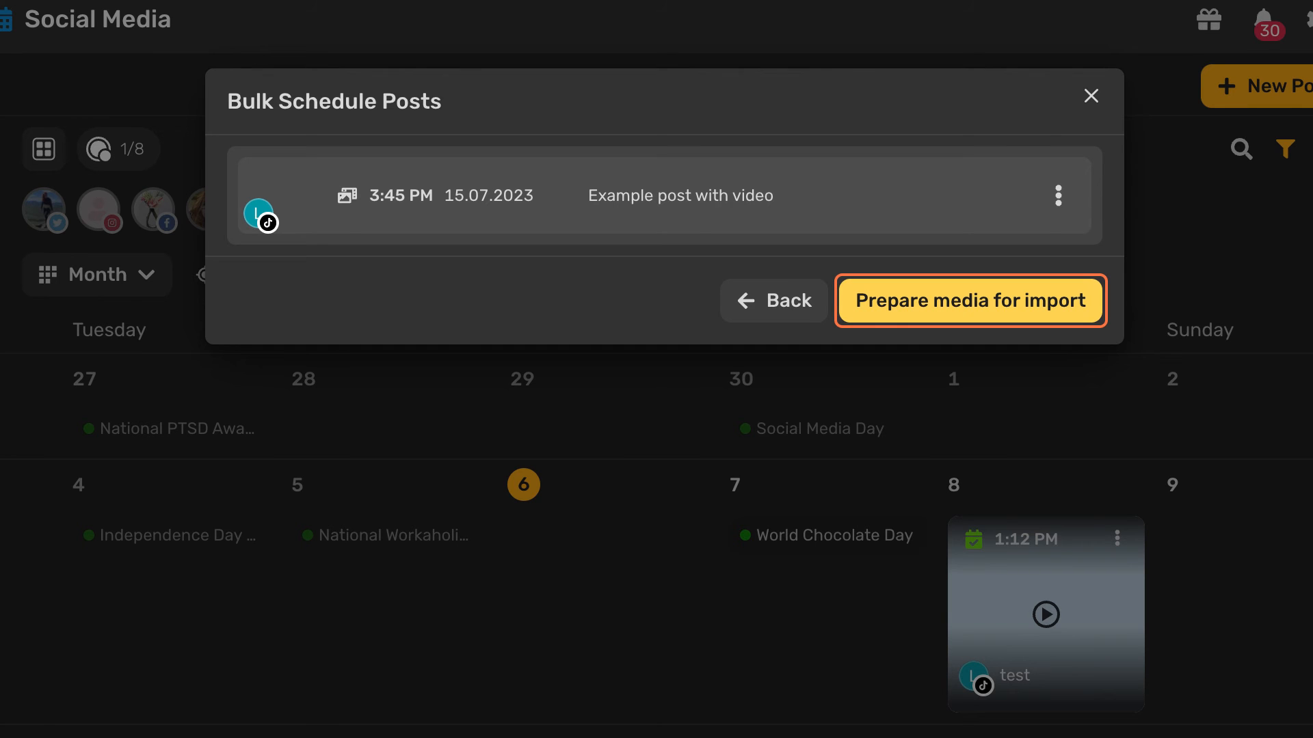
- Prepare media to import the posts, then view the scheduled November 24 post
left_click(969, 301)
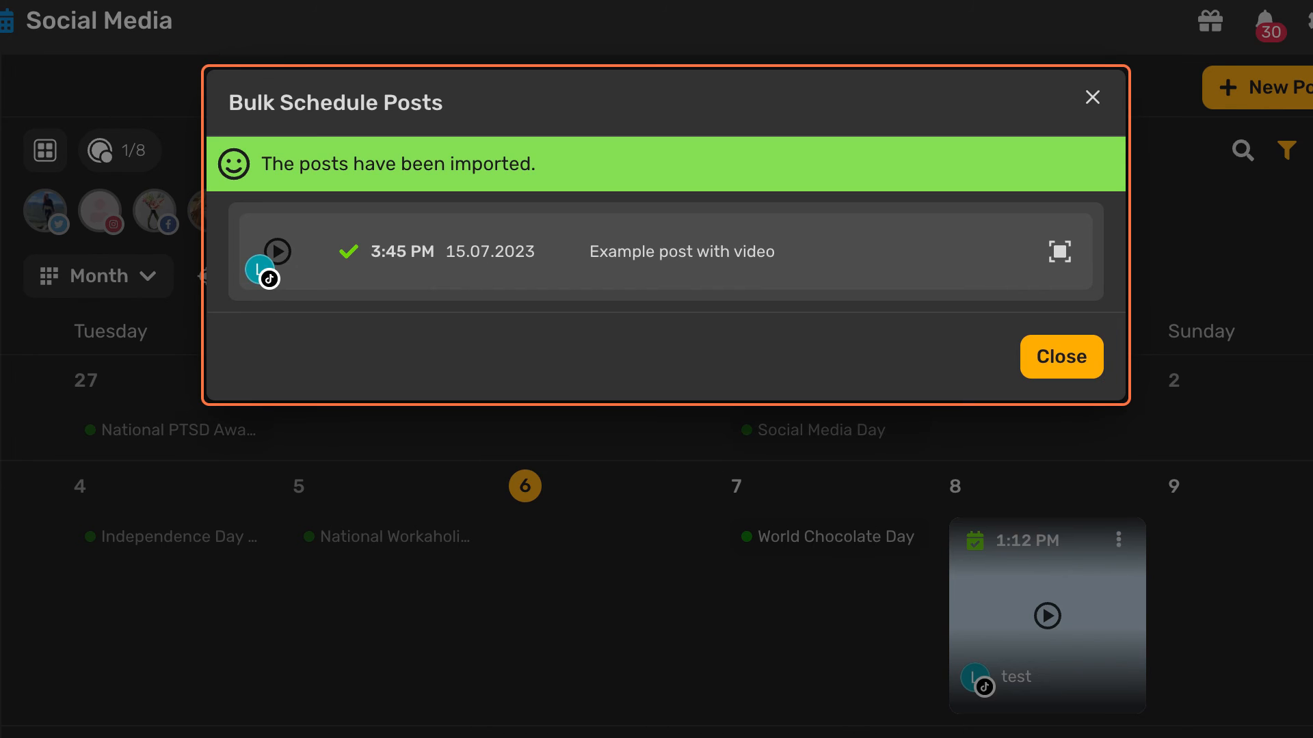
left_click(1060, 357)
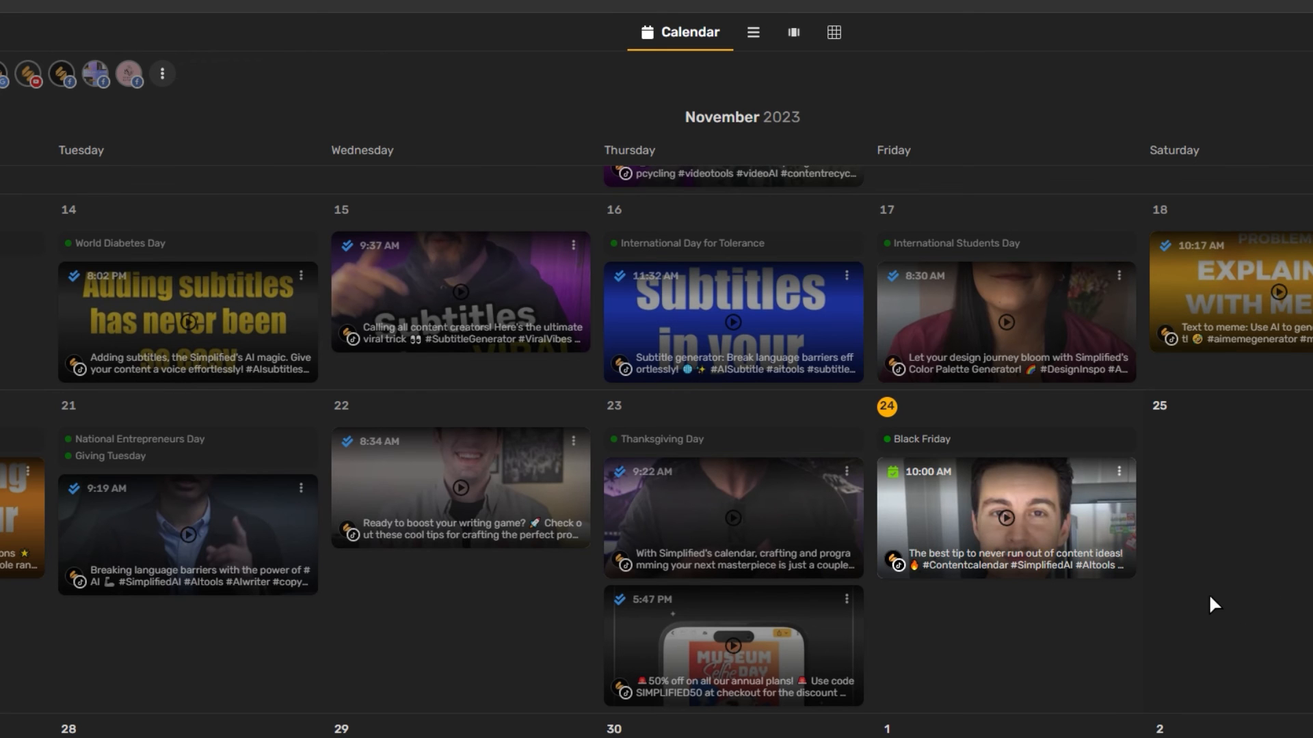
left_click(1004, 517)
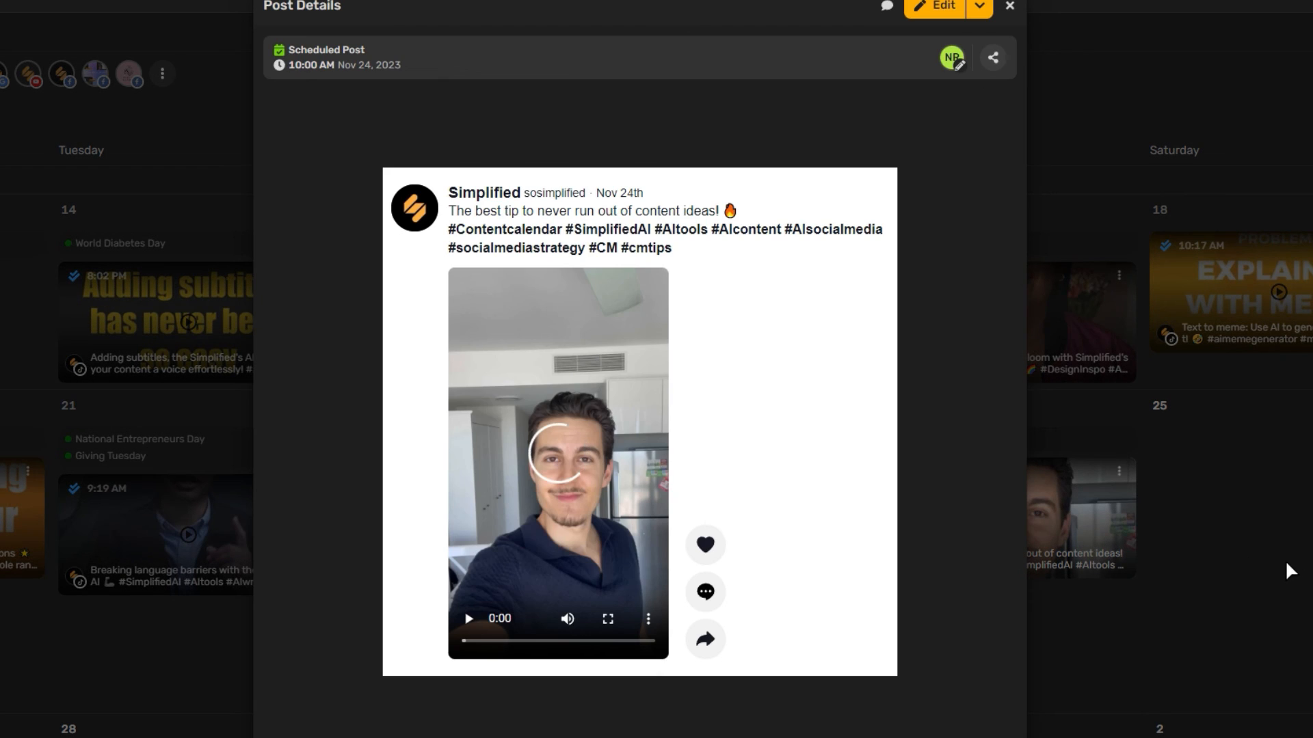